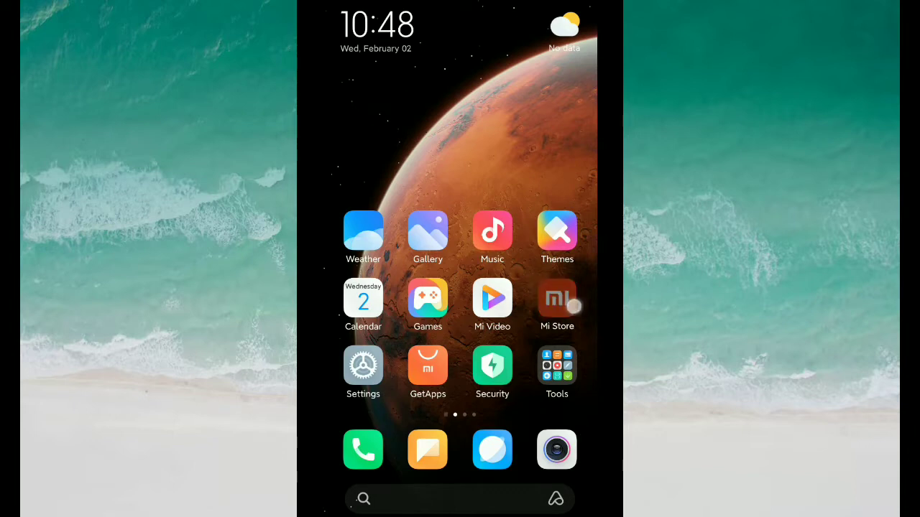
- Open the Play Store from the next home screen page and search for 'face'
{"action": "scroll", "scroll_direction": "left", "scroll_amount": 3}
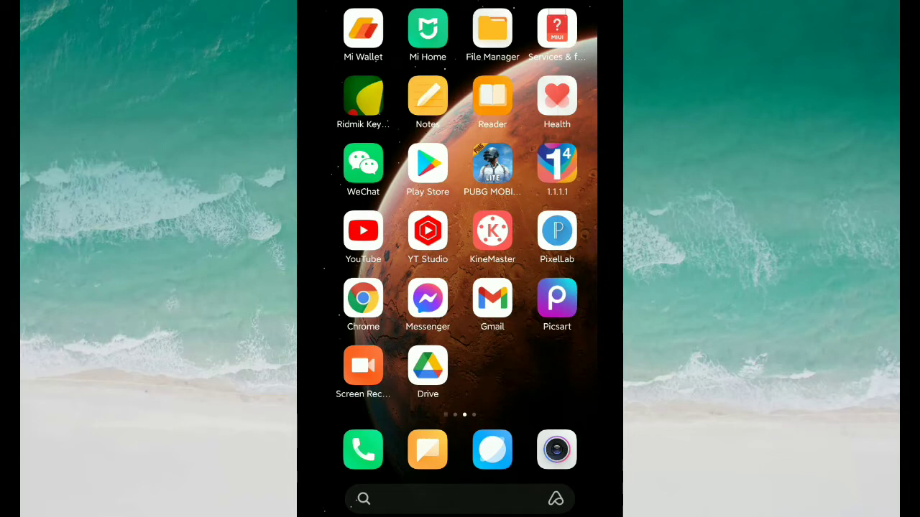
{"action": "left_click", "coordinate": [427, 162]}
{"action": "type", "text": "face"}
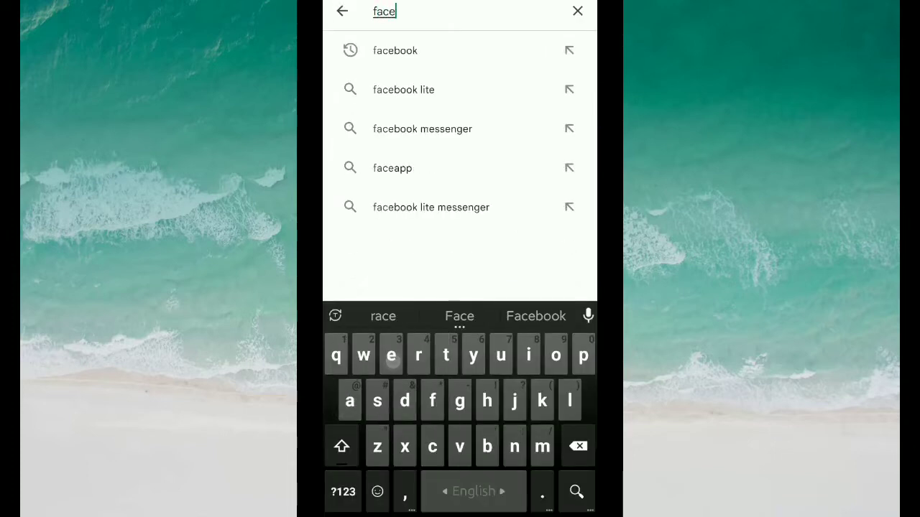
- Leave the Play Store search and open the MIUI Settings app
{"action": "type", "text": "b"}
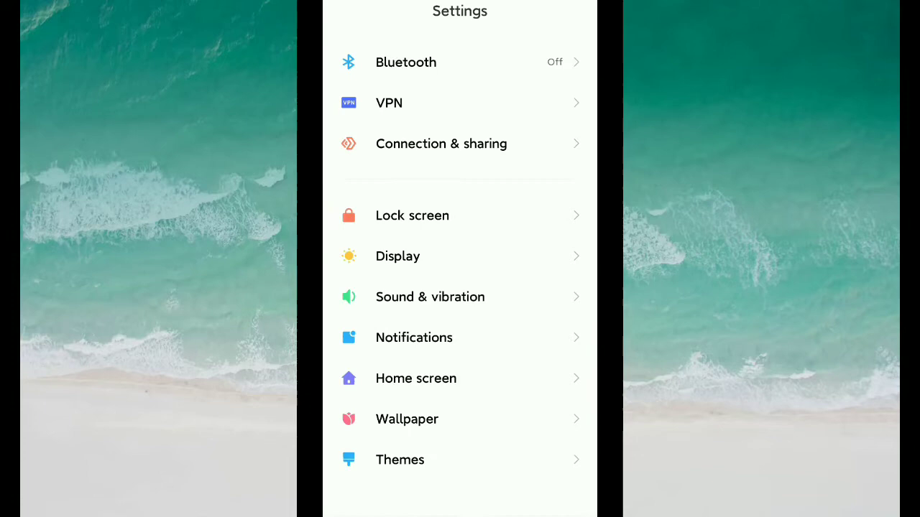
- Open Apps > Manage apps and search the installed apps for 'Facebook l'
{"action": "scroll", "scroll_direction": "down", "scroll_amount": 3}
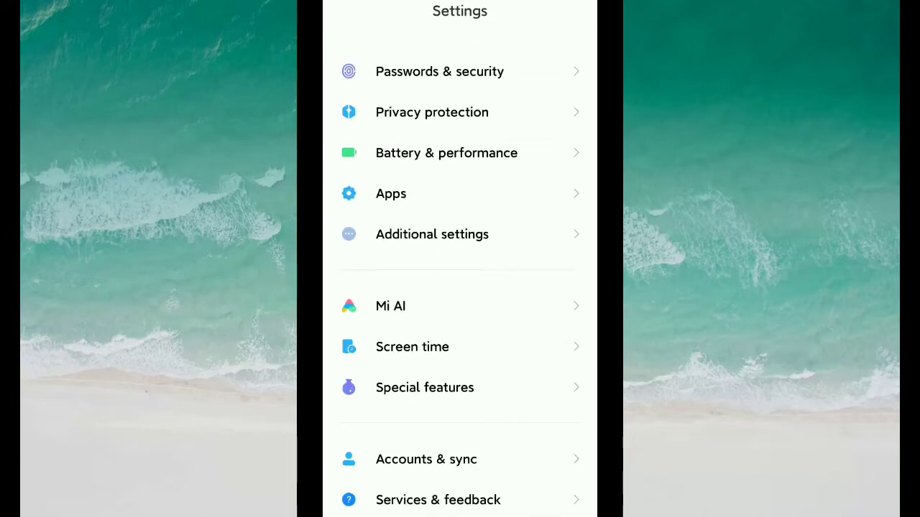
{"action": "scroll", "scroll_direction": "down", "scroll_amount": 3}
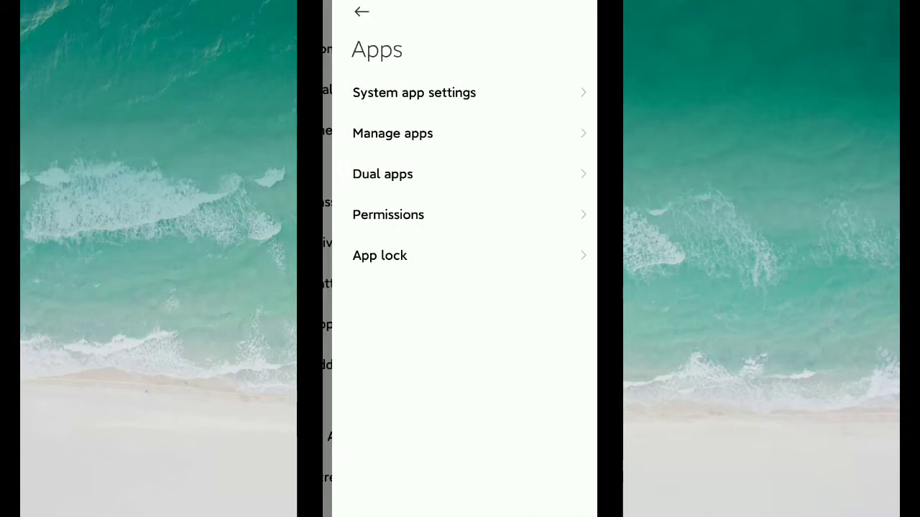
{"action": "left_click", "coordinate": [392, 133]}
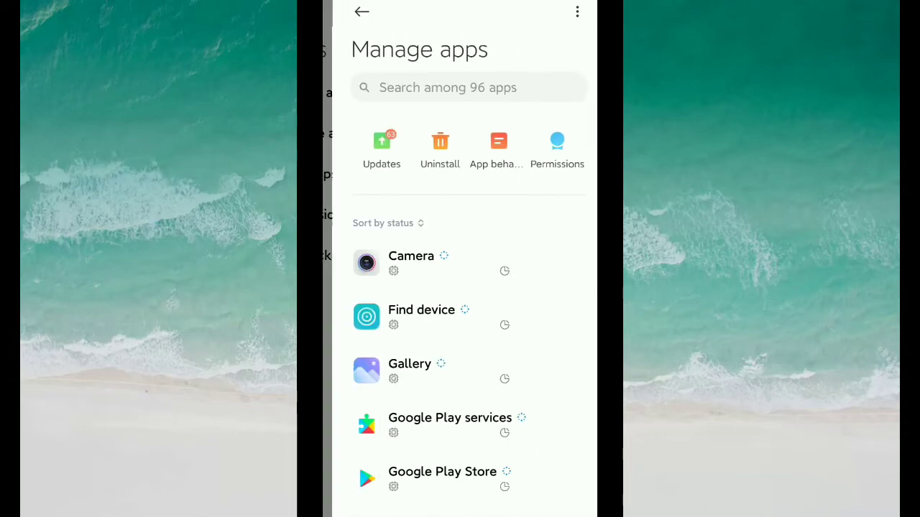
{"action": "left_click", "coordinate": [469, 87]}
{"action": "type", "text": "Facebook l"}
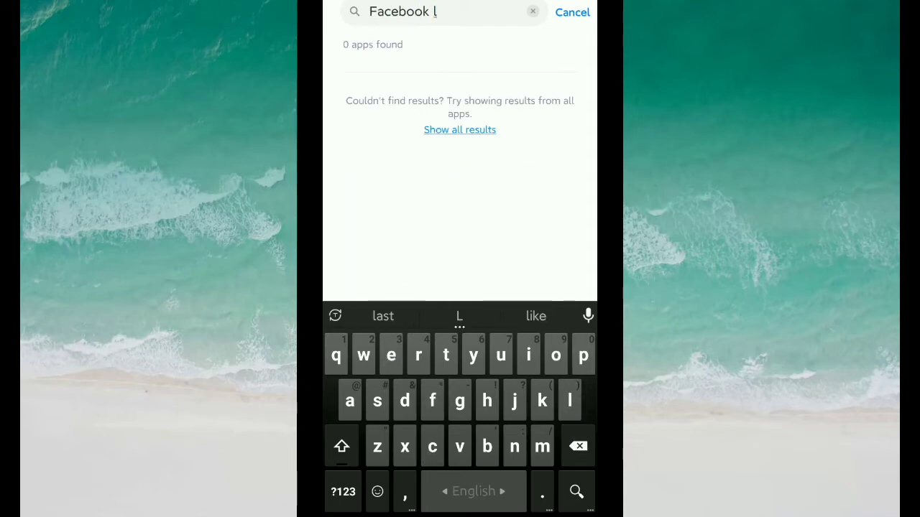
- Search installed apps for 'lite' and open Facebook Lite's App info page
{"action": "left_click", "coordinate": [577, 445]}
{"action": "type", "text": "lit"}
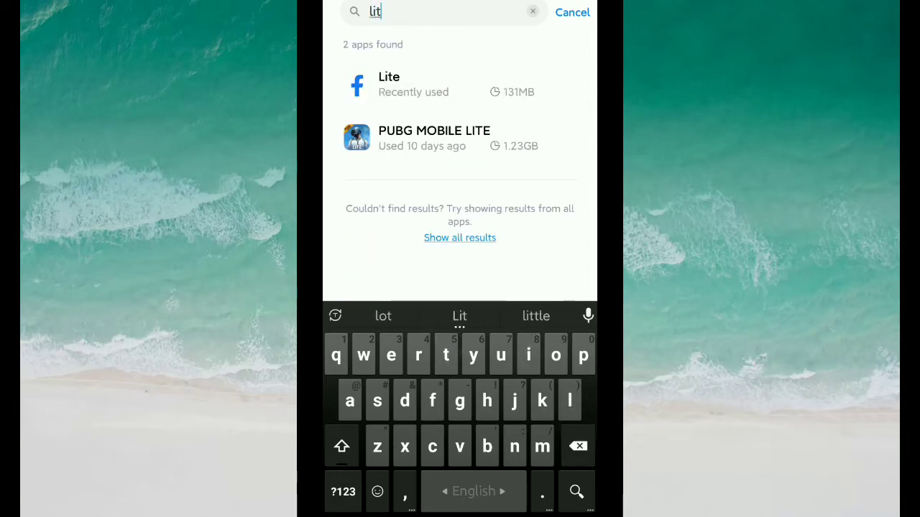
{"action": "type", "text": "e"}
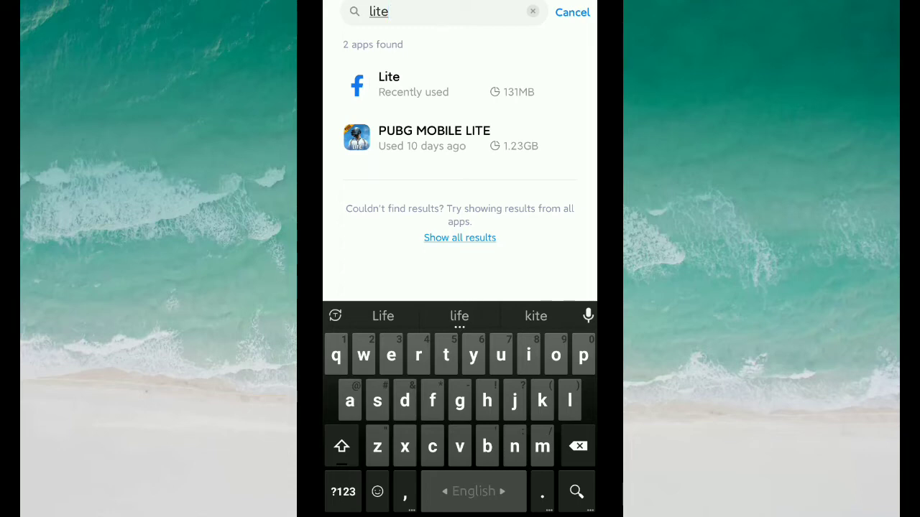
{"action": "left_click", "coordinate": [402, 84]}
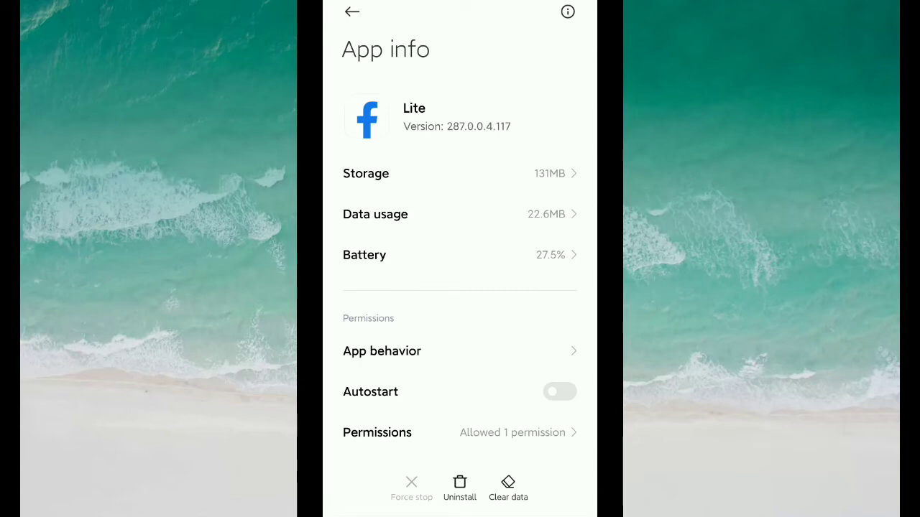
- Clear Facebook Lite's cache from its Clear data options and return home
{"action": "left_click", "coordinate": [507, 485]}
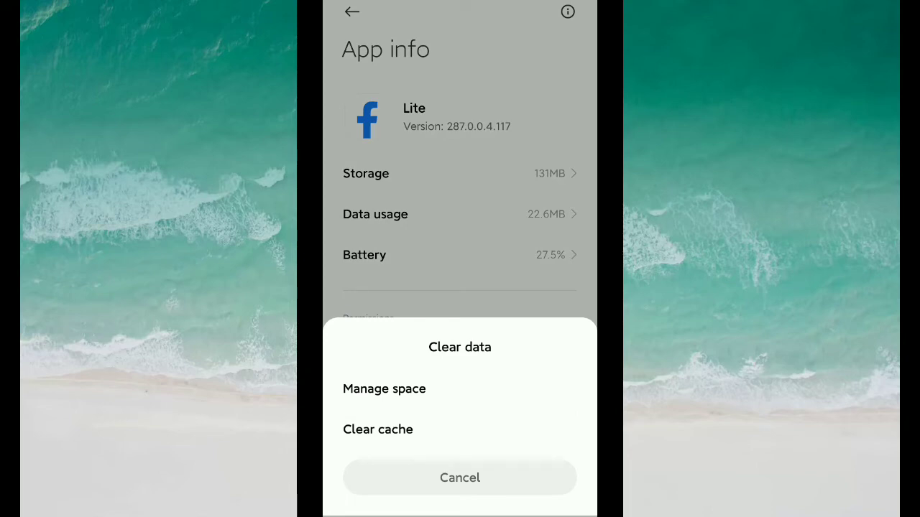
{"action": "left_click", "coordinate": [377, 429]}
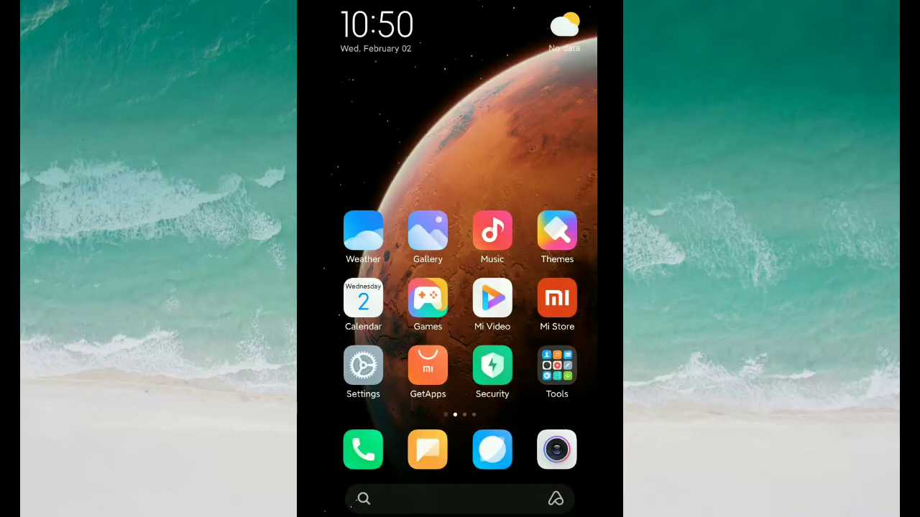
- Open the Play Store and start the Facebook Lite update until it shows Pending
{"action": "scroll", "scroll_direction": "left", "scroll_amount": 3}
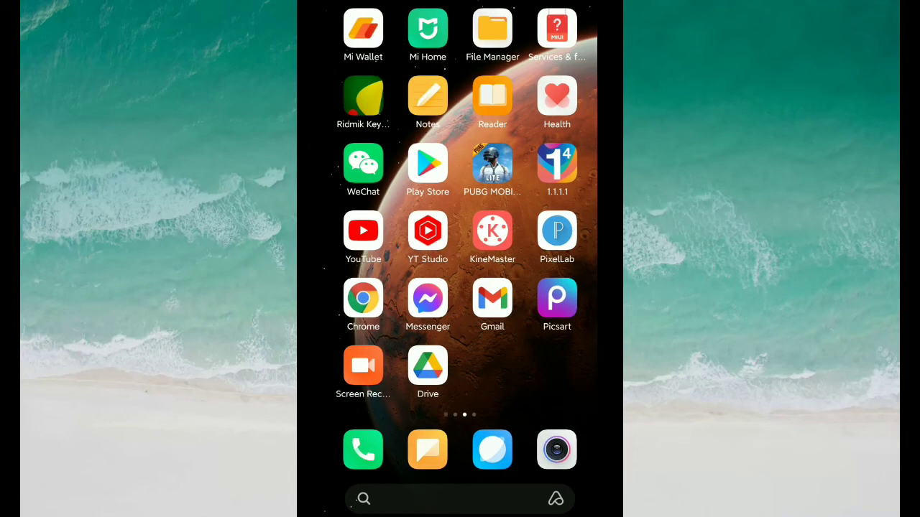
{"action": "left_click", "coordinate": [427, 161]}
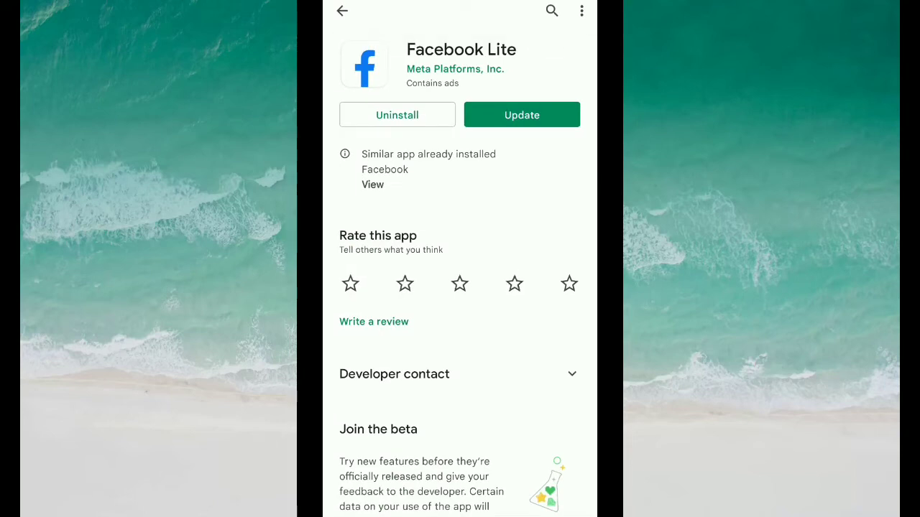
{"action": "left_click", "coordinate": [522, 114]}
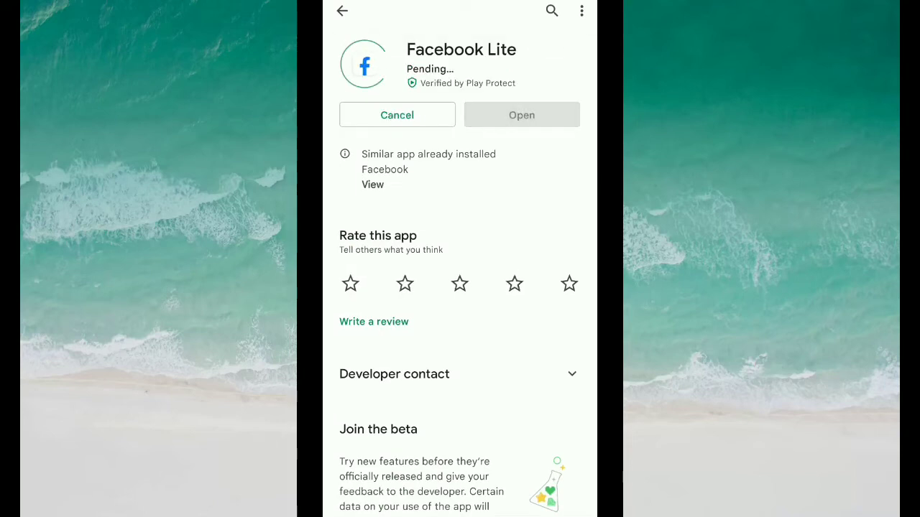